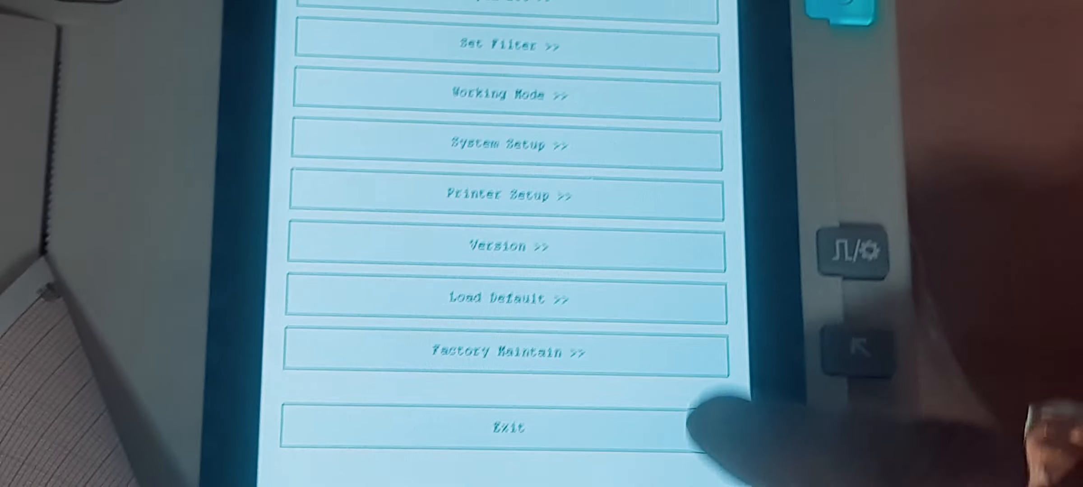
Step: Enter Working Mode settings and reveal the Open Demo section below speed, gain and lead sequence
left_click(507, 427)
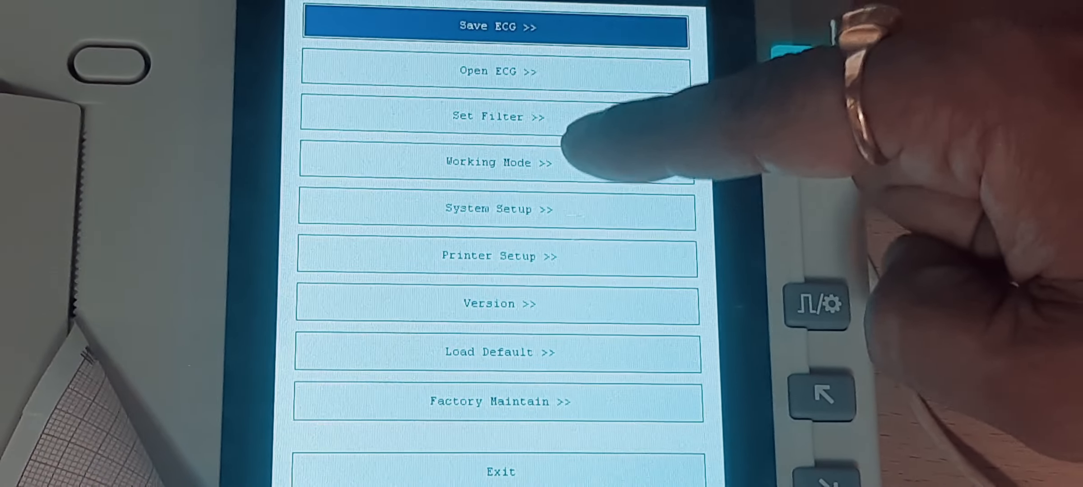
left_click(499, 162)
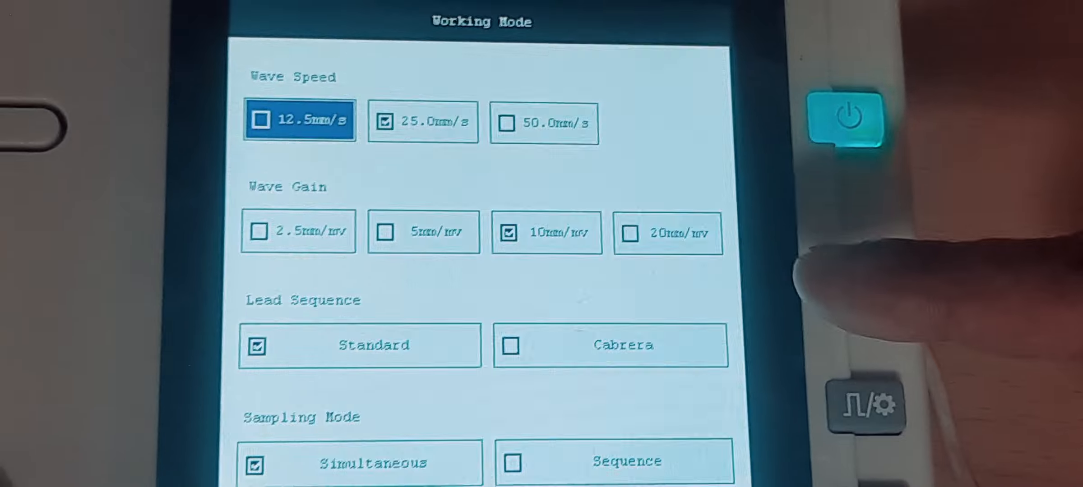
scroll("down", 3)
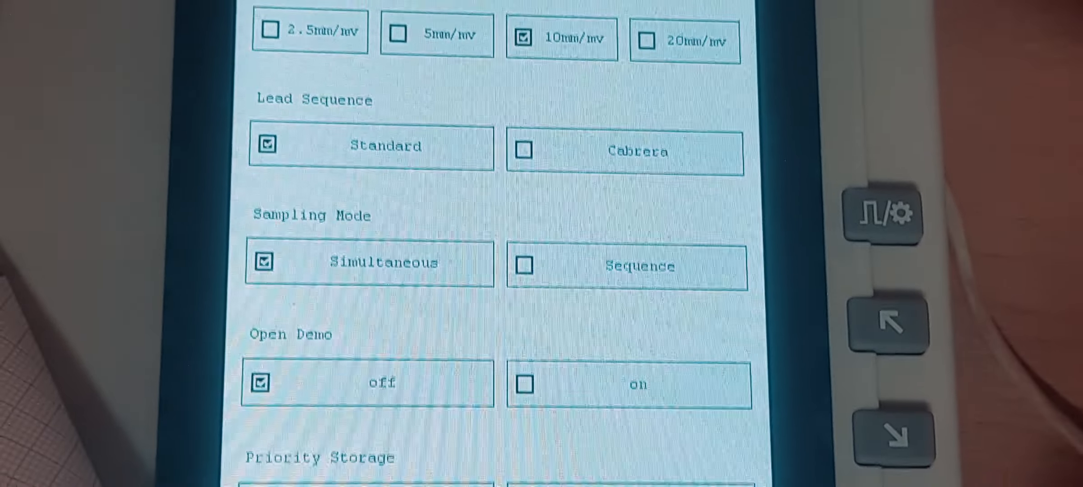
scroll("down", 3)
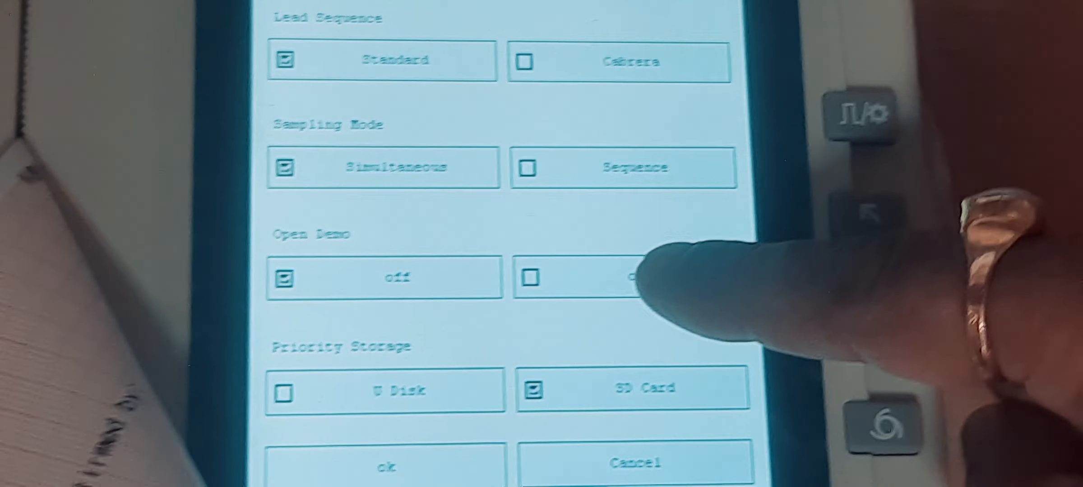
Step: Set Open Demo to on and confirm with ok, returning to the 12-lead waveform display
left_click(635, 277)
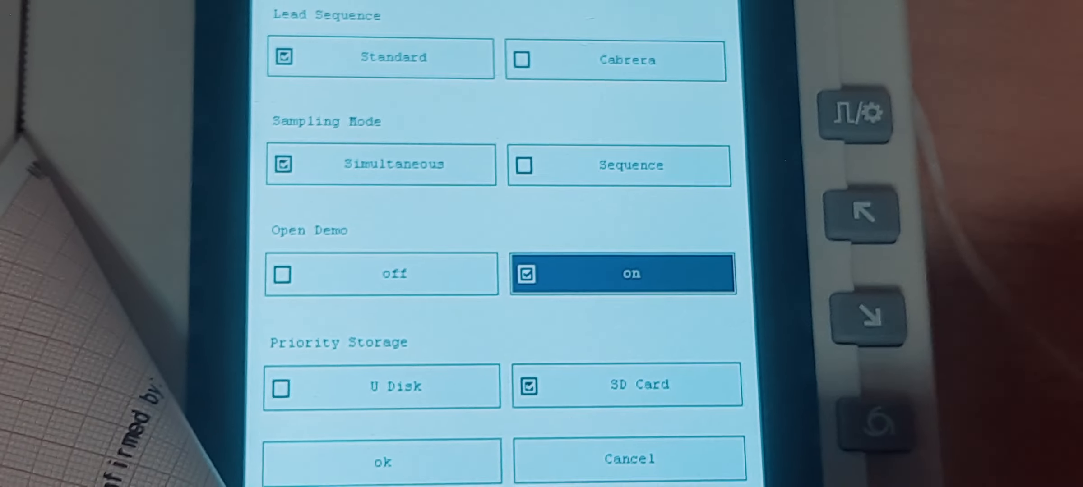
left_click(381, 460)
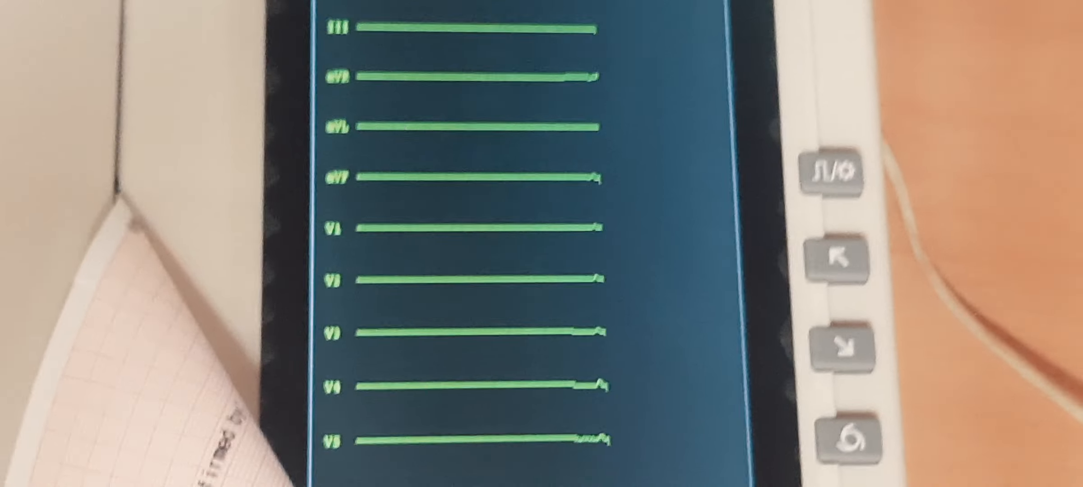